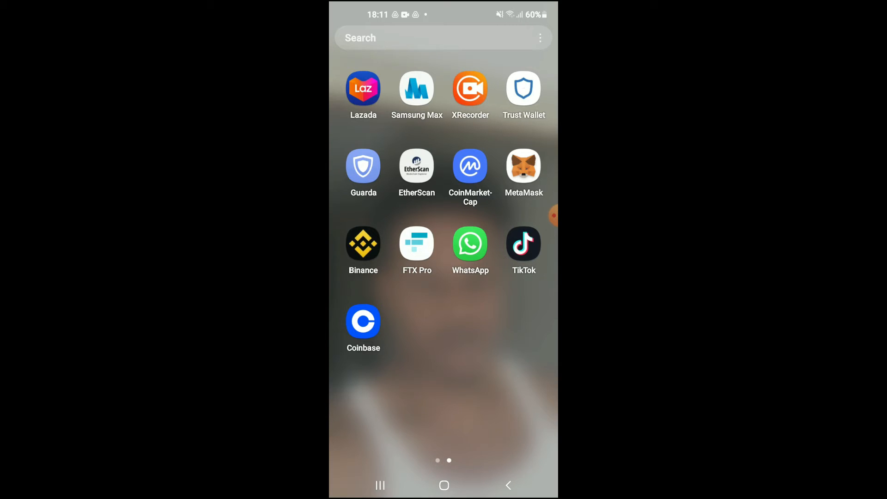
# - Launch Trust Wallet to reach the BNB coin page with its 0.02022483 BNB balance
pyautogui.click(522, 88)
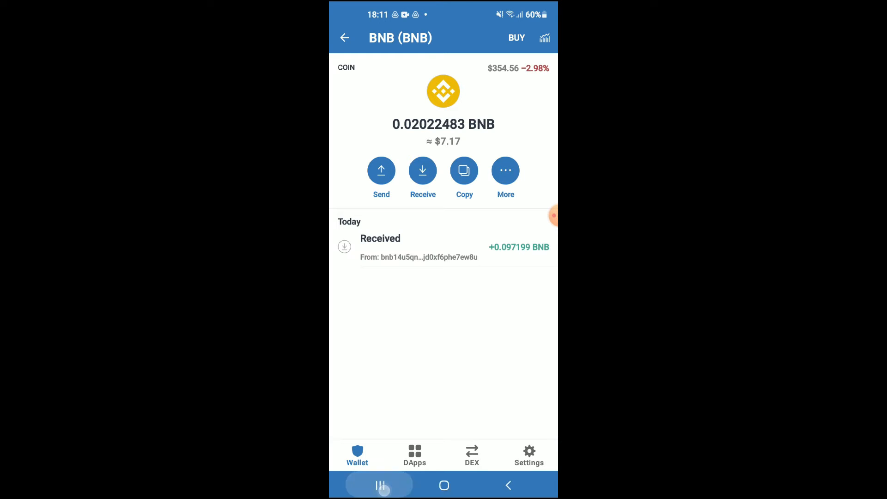
# - Switch to CoinMarketCap and bring up the BscArmy (BARMY) token page found by searching 'bsca'
pyautogui.click(379, 484)
pyautogui.write('bsca')
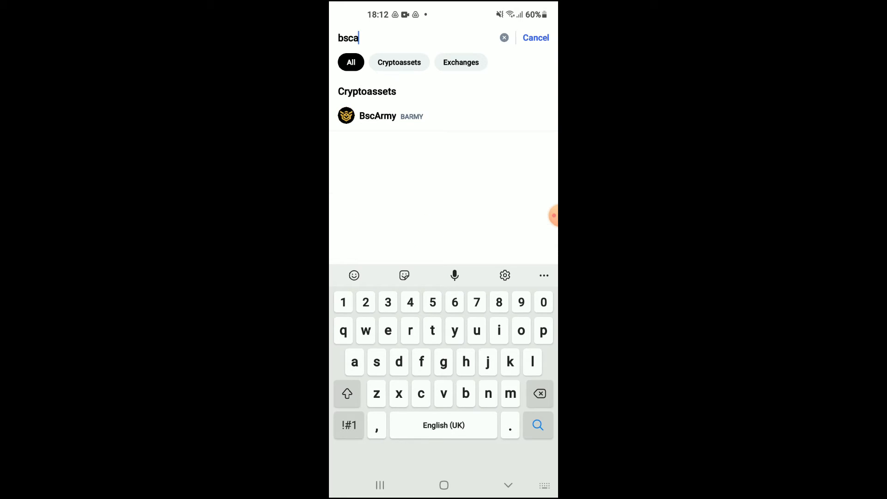
pyautogui.click(377, 116)
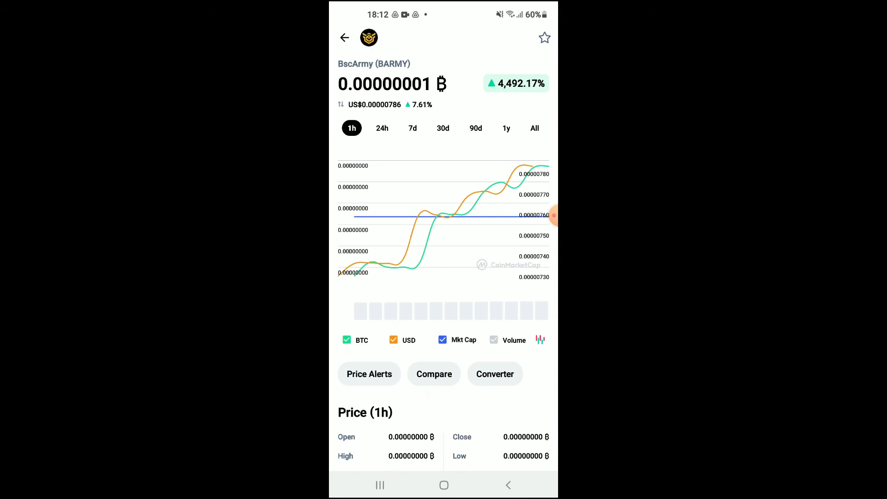
# - Copy BscArmy's Binance Smart Chain contract address from its CoinMarketCap page
pyautogui.scroll(-3)
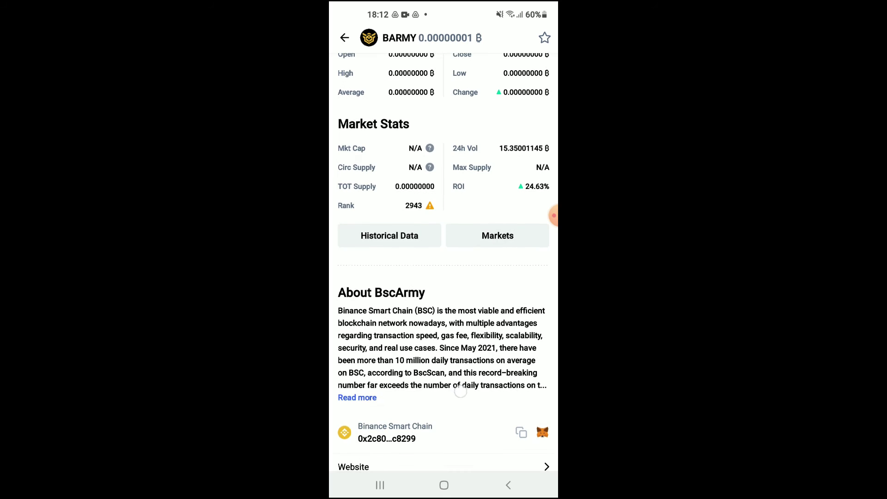
pyautogui.scroll(-3)
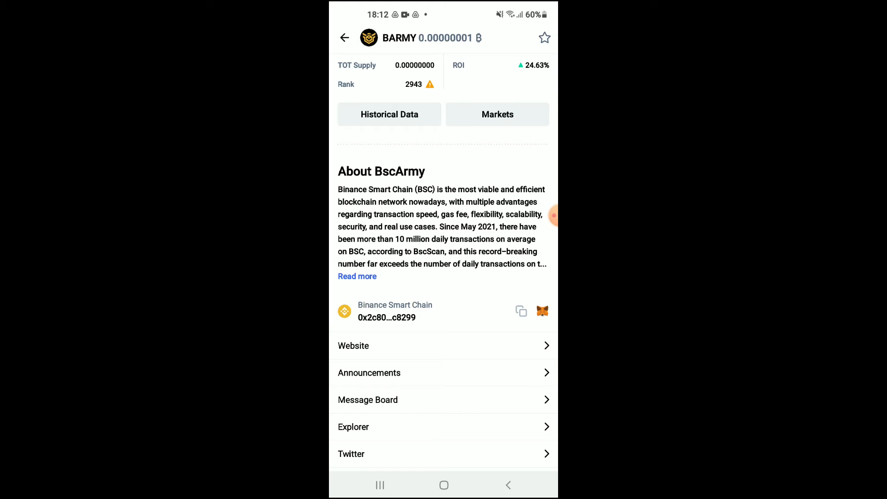
pyautogui.click(521, 310)
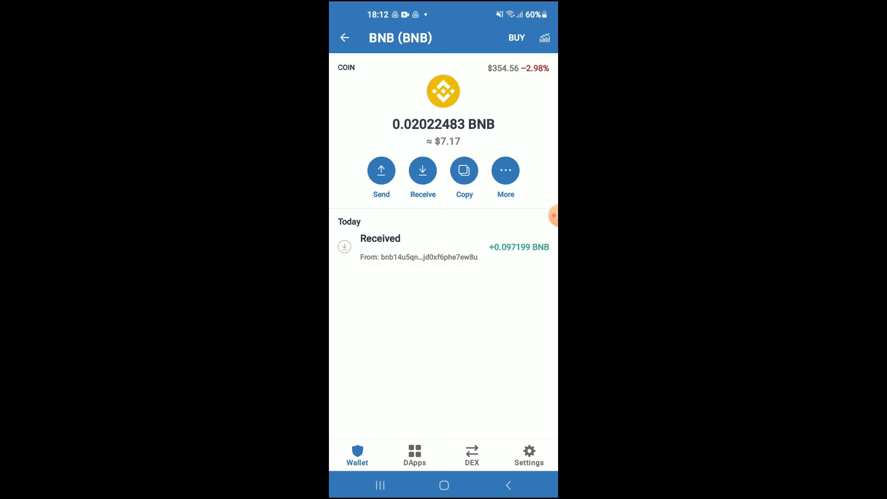
# - Launch PancakeSwap from the Popular section of Trust Wallet's DApps list
pyautogui.click(413, 454)
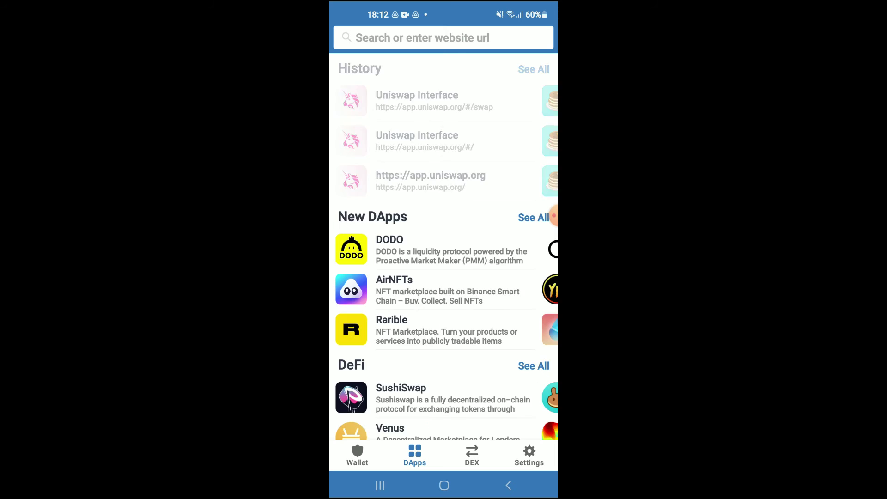
pyautogui.scroll(-3)
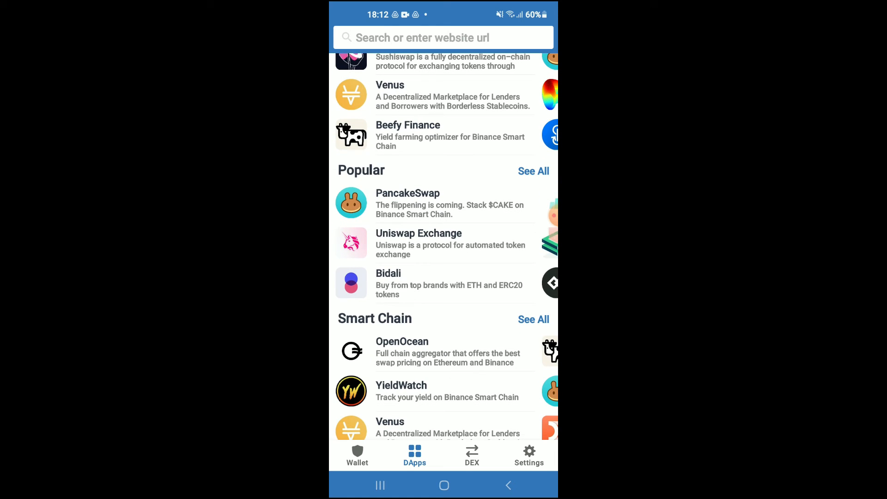
pyautogui.click(407, 203)
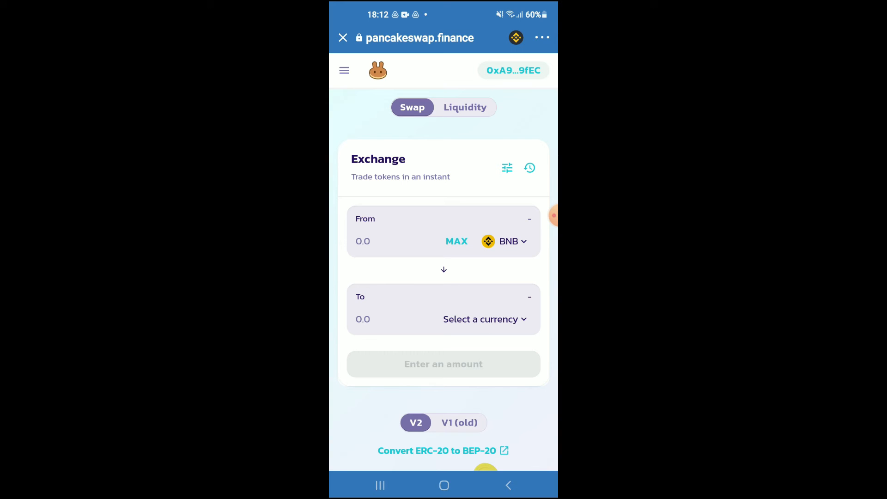
# - Search the destination currency list with the pasted BscArmy contract address
pyautogui.click(481, 319)
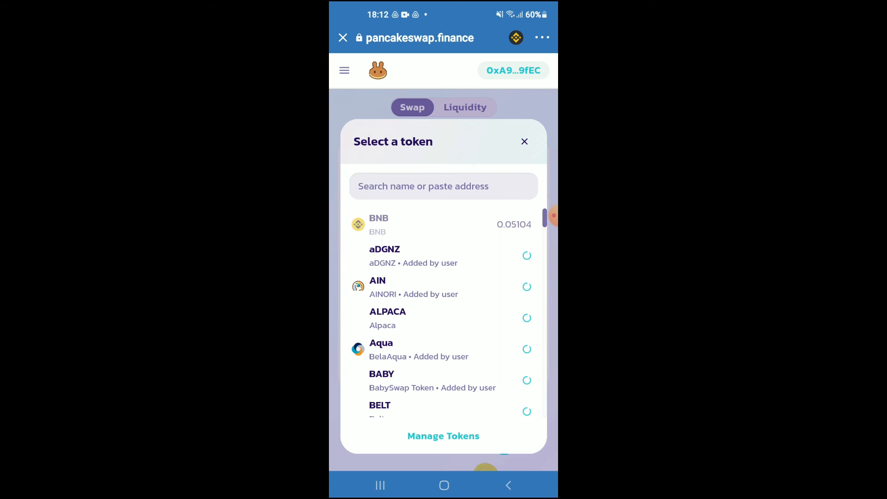
pyautogui.click(442, 187)
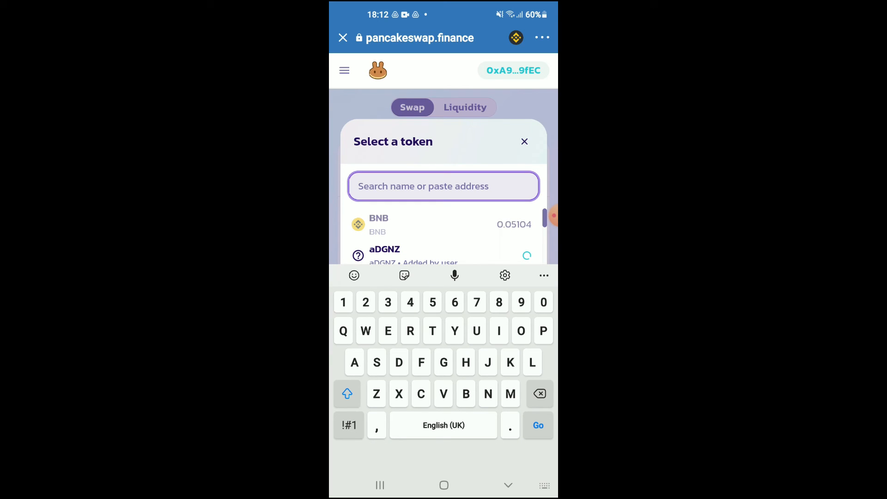
pyautogui.write('a4EC680EfB949C51806bDDEE5Ac8299')
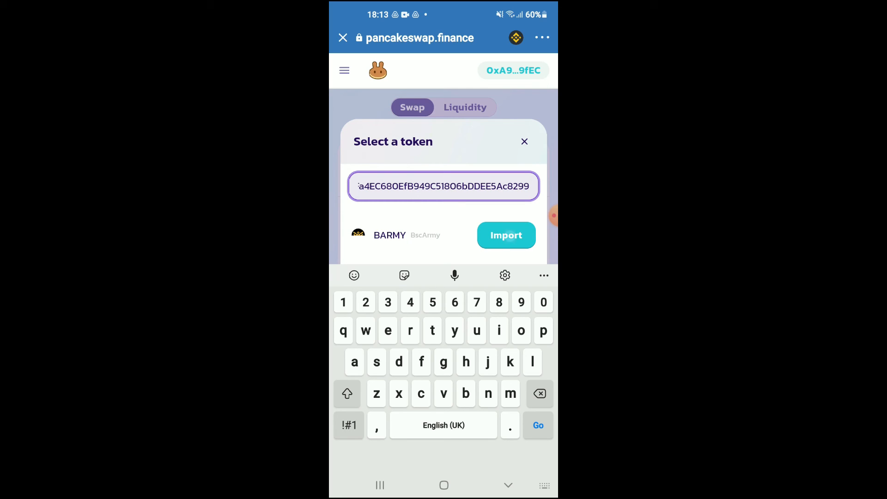
# - Import BscArmy (BARMY), acknowledging the unknown-token warning, as the token received for BNB
pyautogui.click(506, 235)
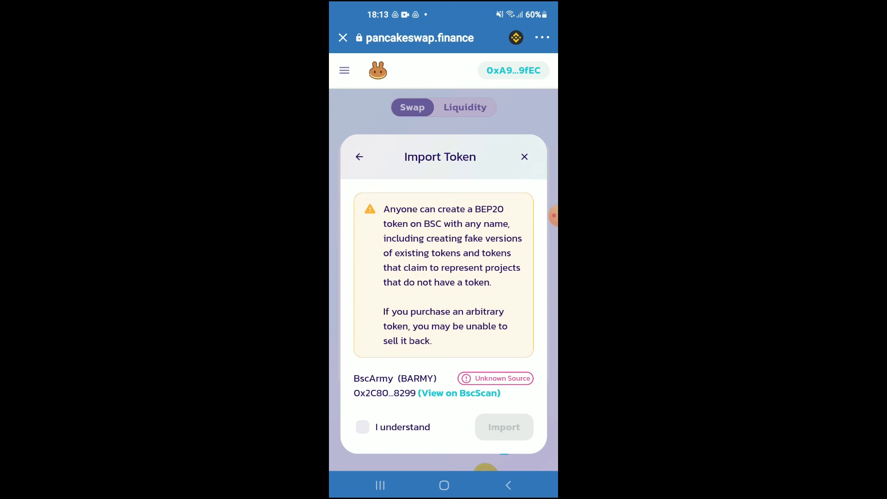
pyautogui.click(362, 426)
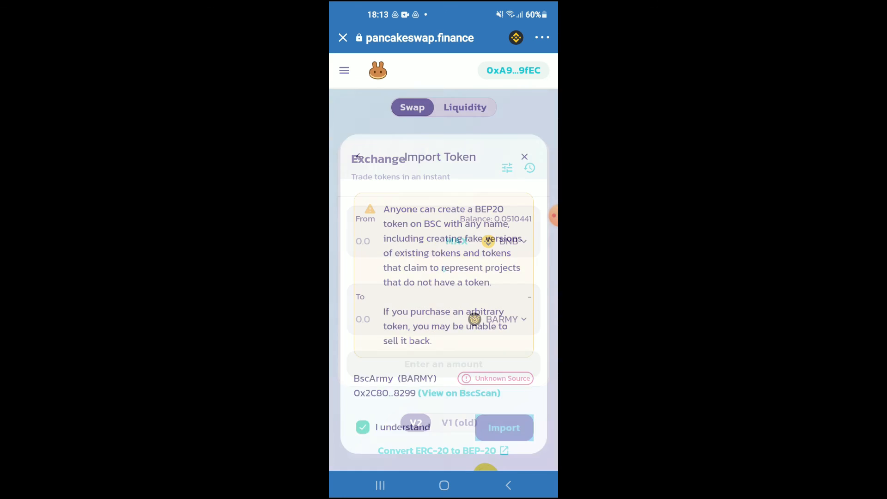
pyautogui.click(503, 426)
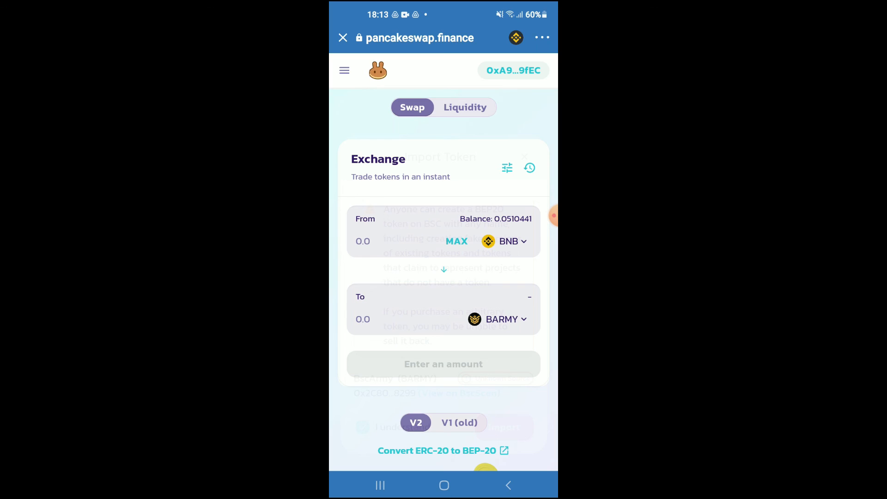